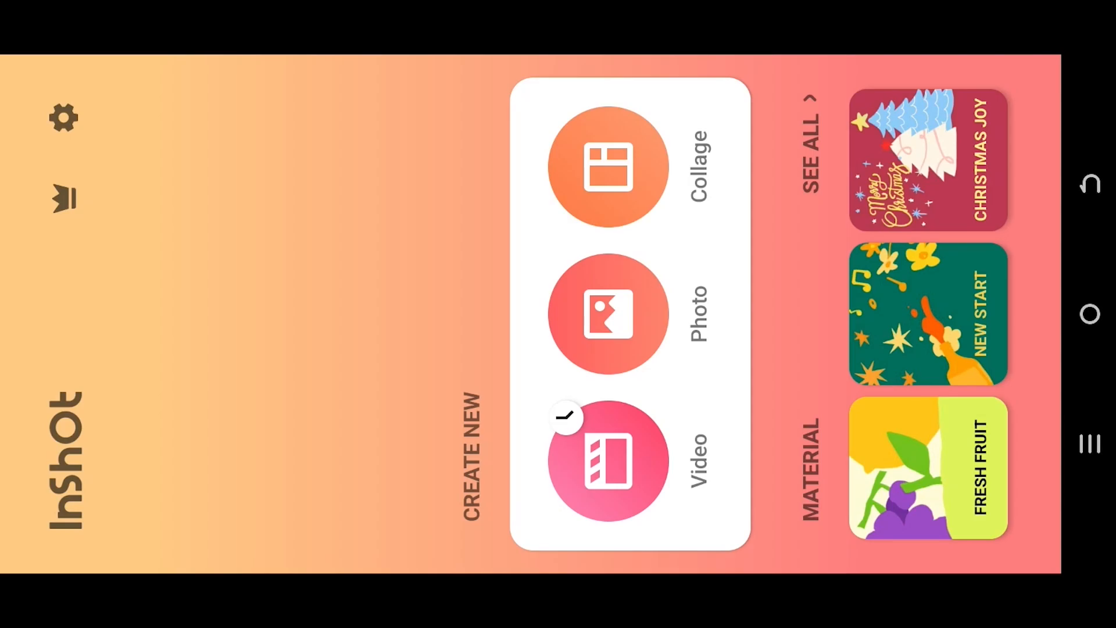
Start a new video project from Create New.
{"action": "left_click", "coordinate": [608, 461]}
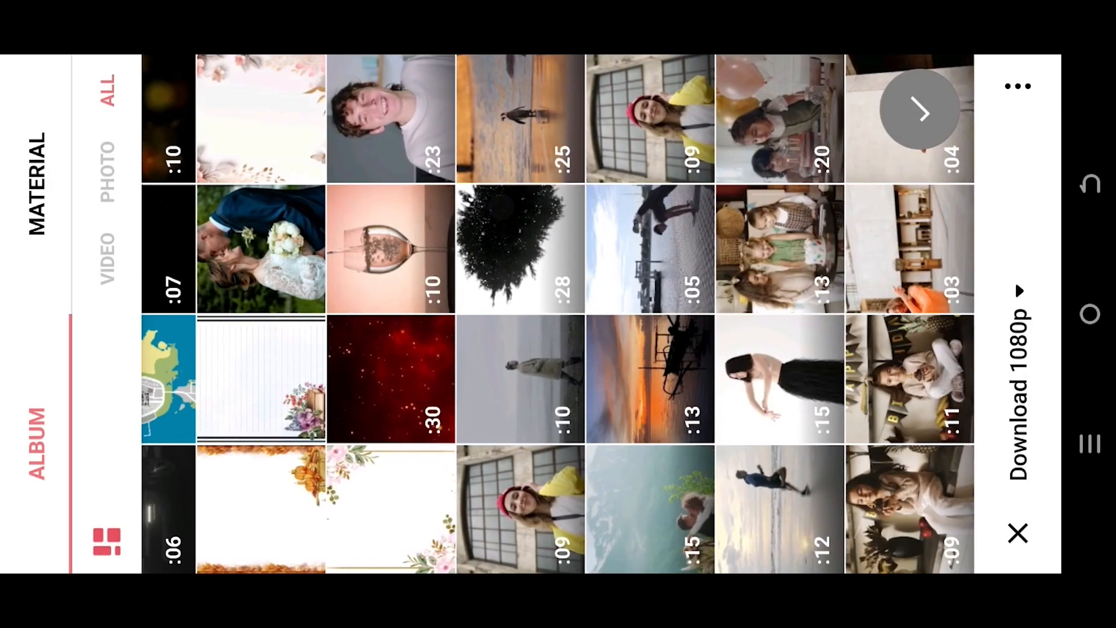
Import the 10-second beach clip of the walking man into the editor.
{"action": "left_click", "coordinate": [920, 113]}
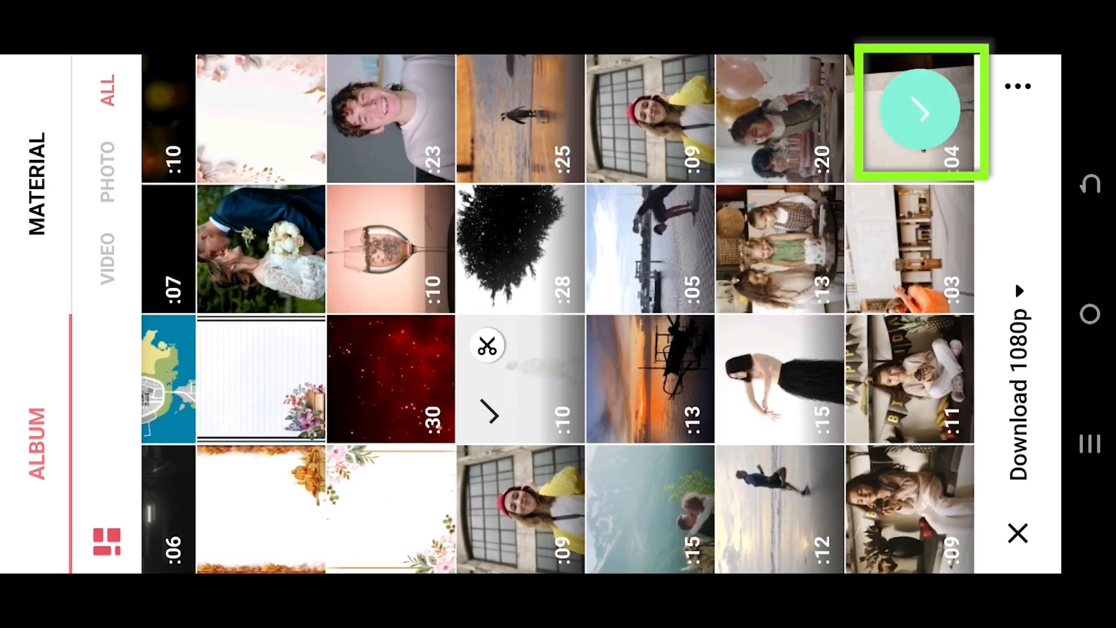
{"action": "left_click", "coordinate": [920, 110]}
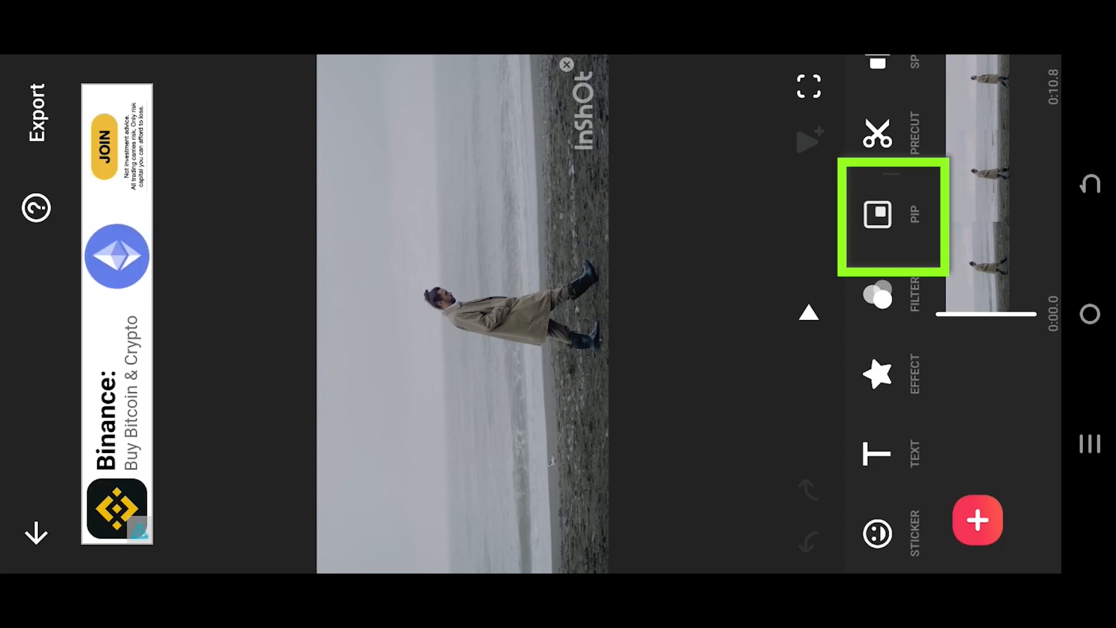
Add the smoke video as a PIP overlay and bring up its blend settings.
{"action": "left_click", "coordinate": [877, 214]}
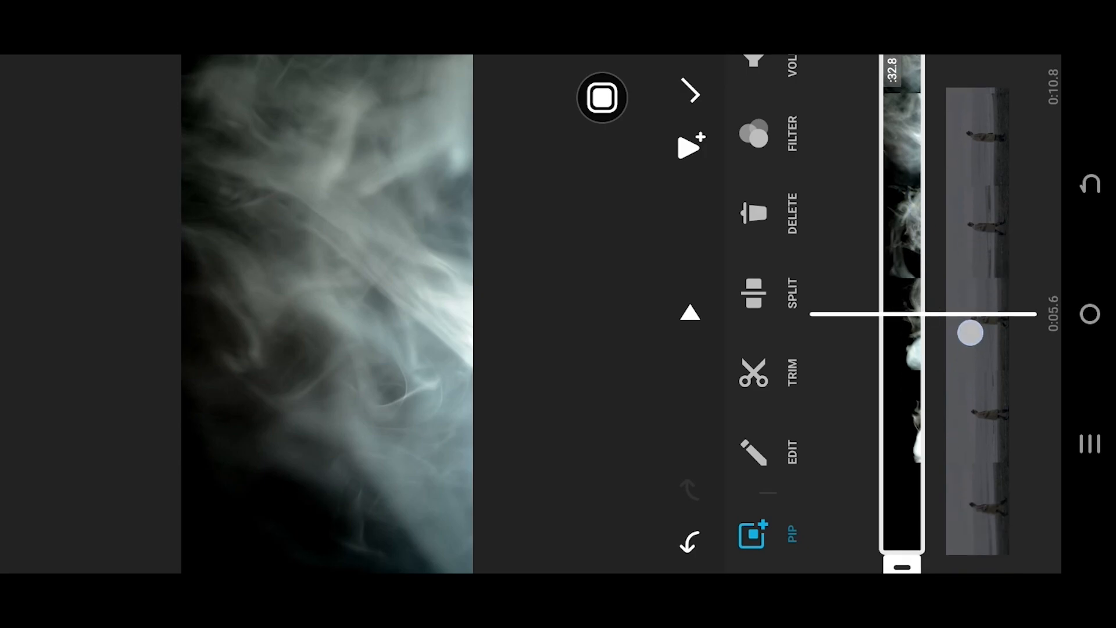
{"action": "left_click", "coordinate": [753, 535]}
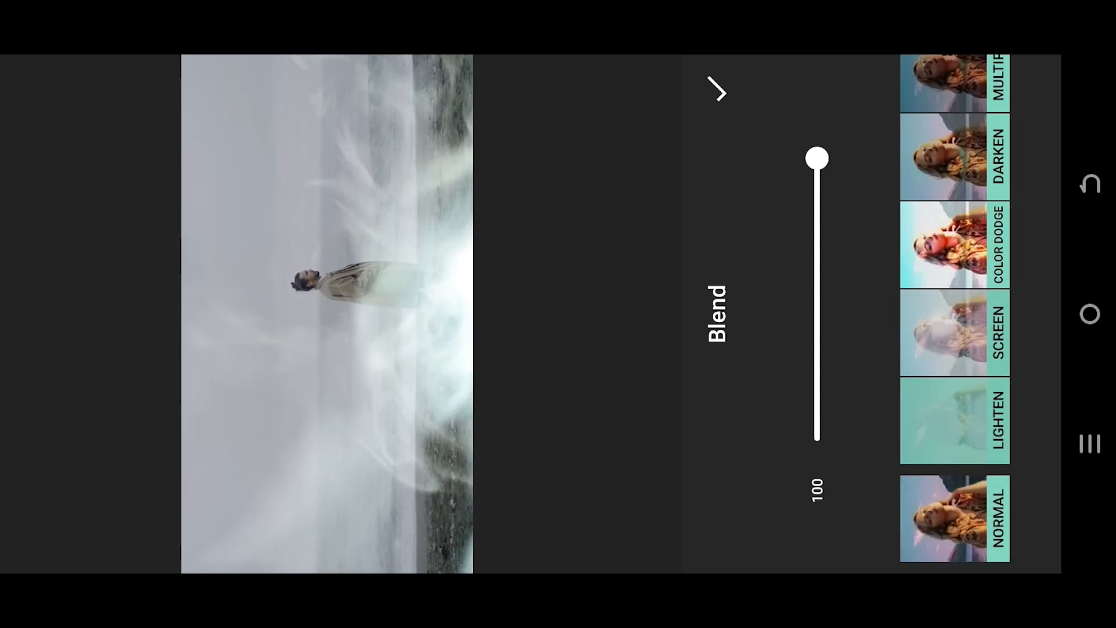